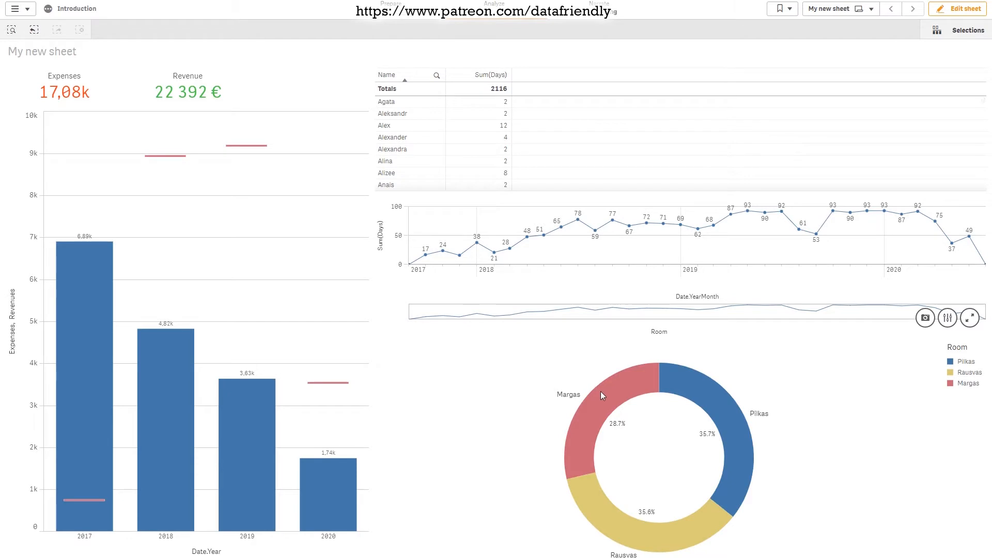
mouse_move(185, 59)
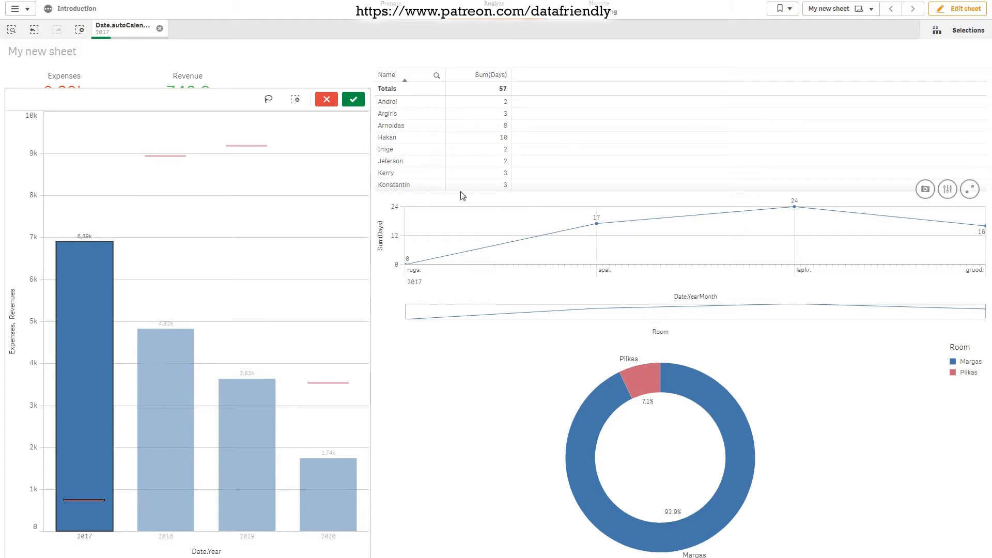
mouse_move(206, 193)
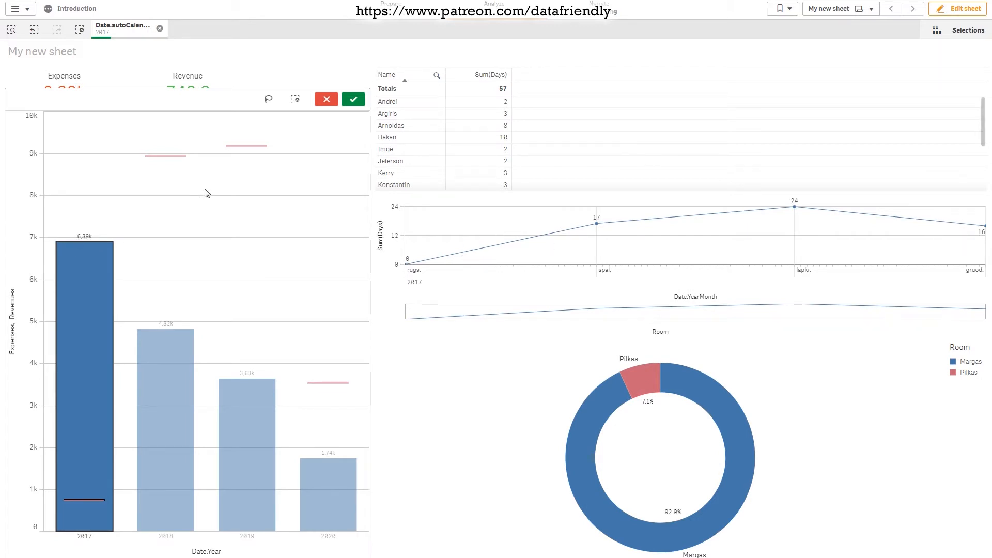
mouse_move(191, 429)
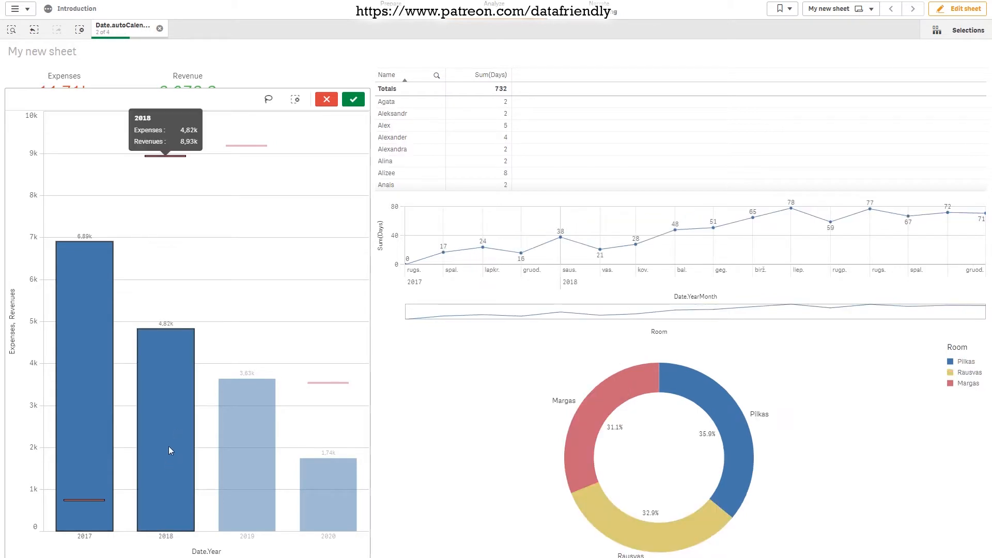
Step: Select years 2017 and 2018 in the Date.Year chart, confirm, then clear the selection
click(352, 99)
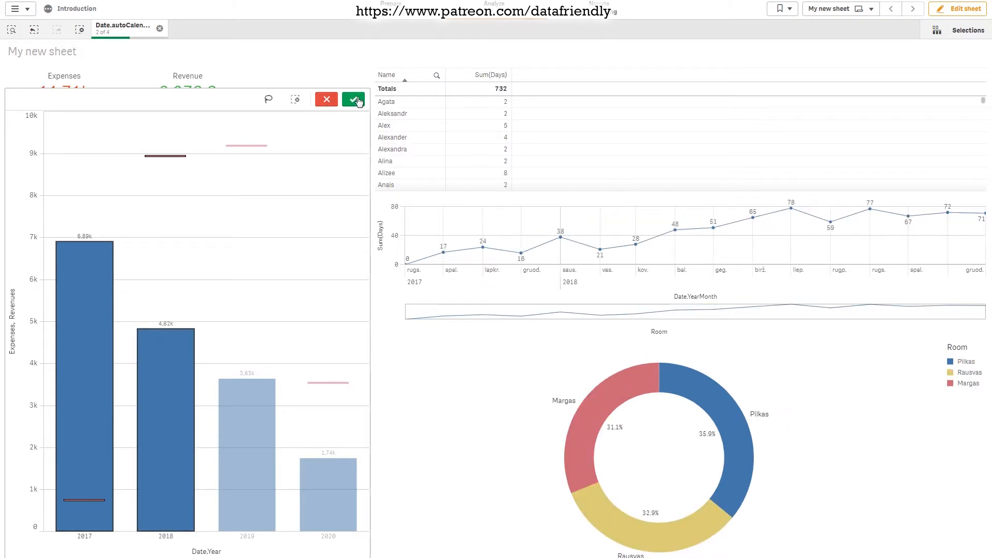
click(353, 99)
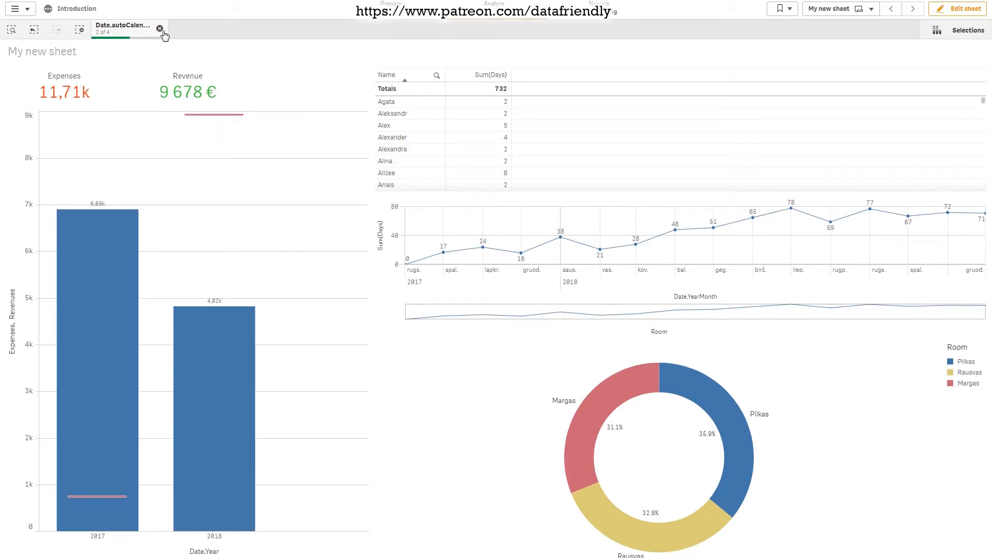
click(161, 28)
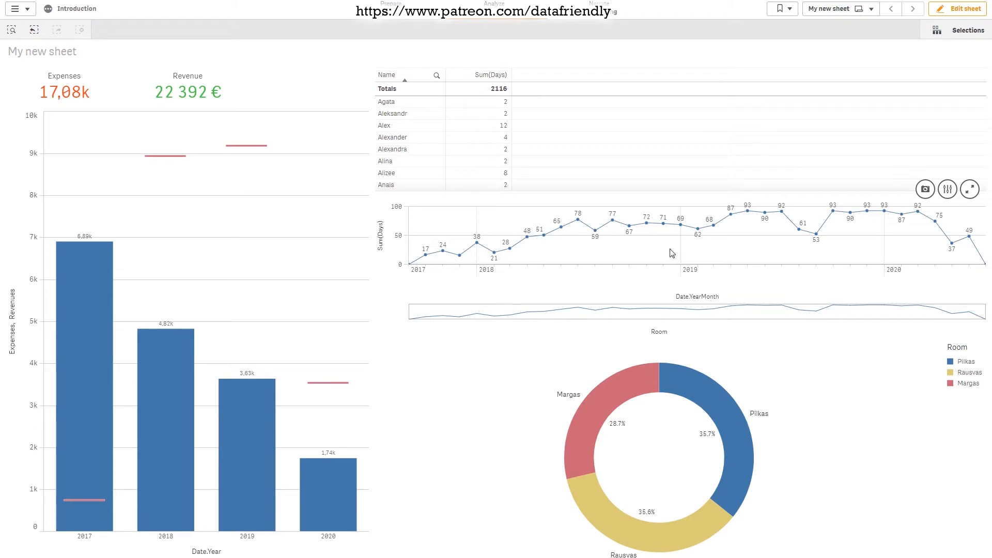
mouse_move(555, 280)
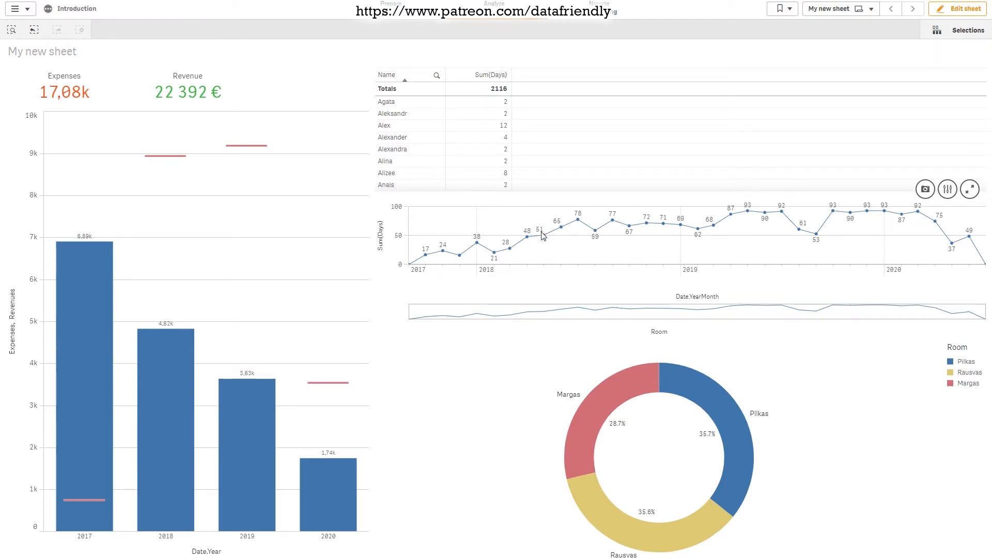
mouse_move(520, 245)
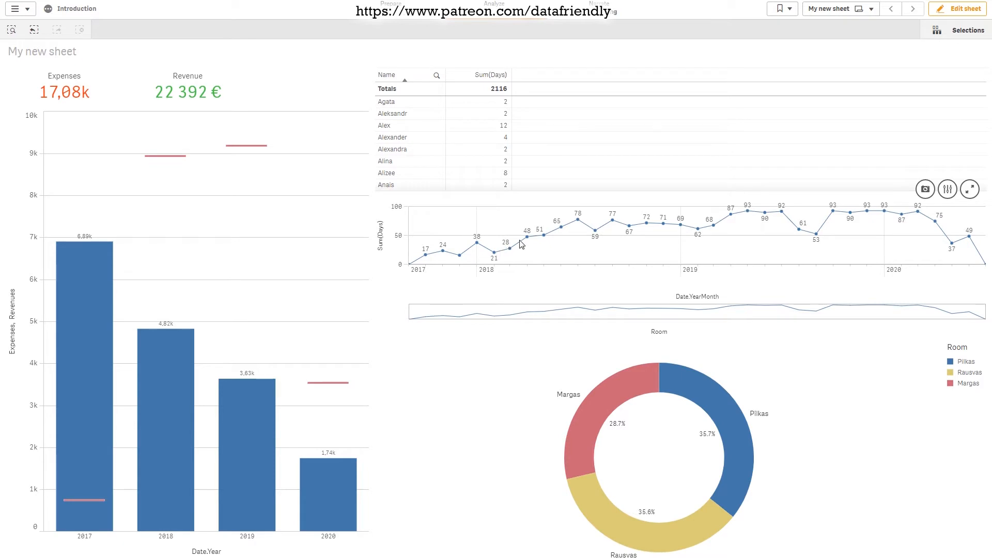
mouse_move(517, 245)
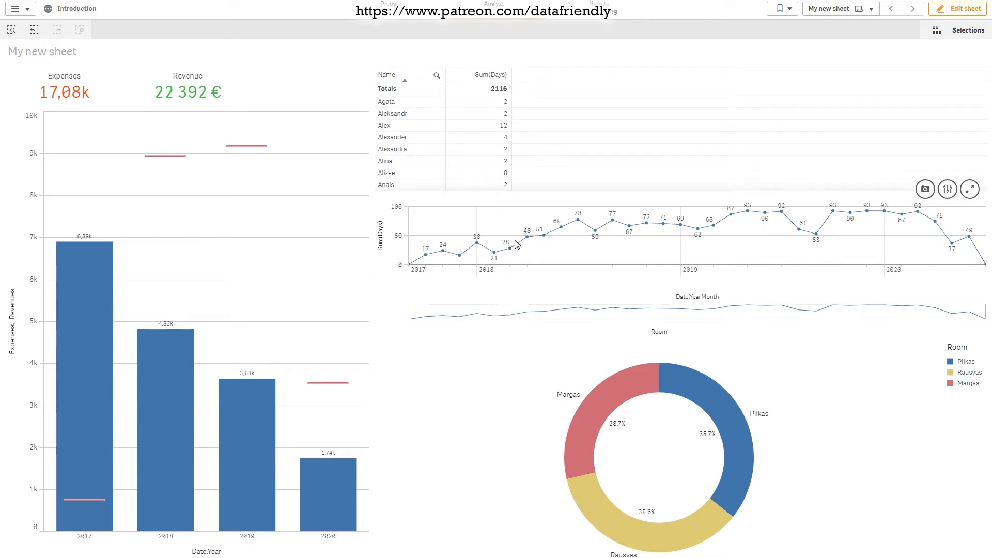
mouse_move(611, 225)
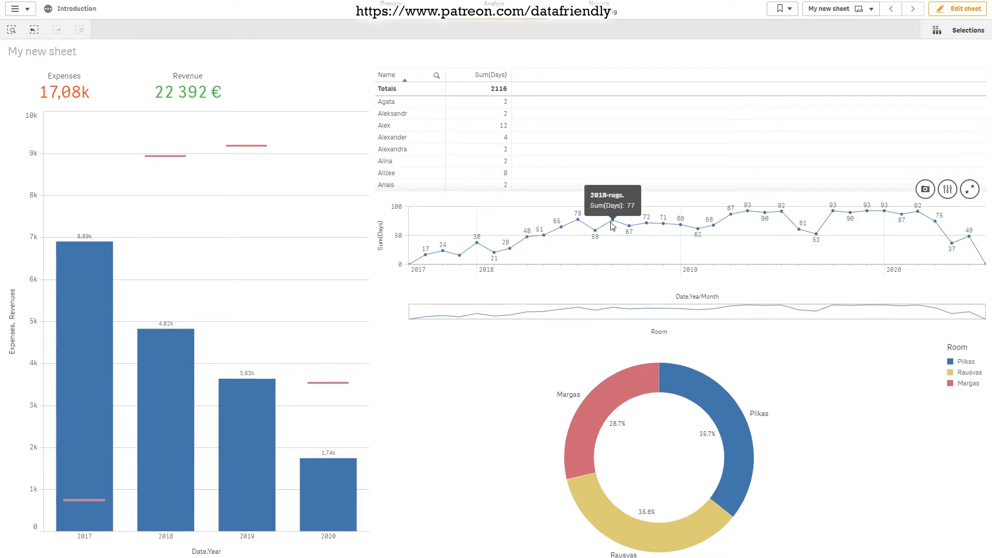
mouse_move(535, 257)
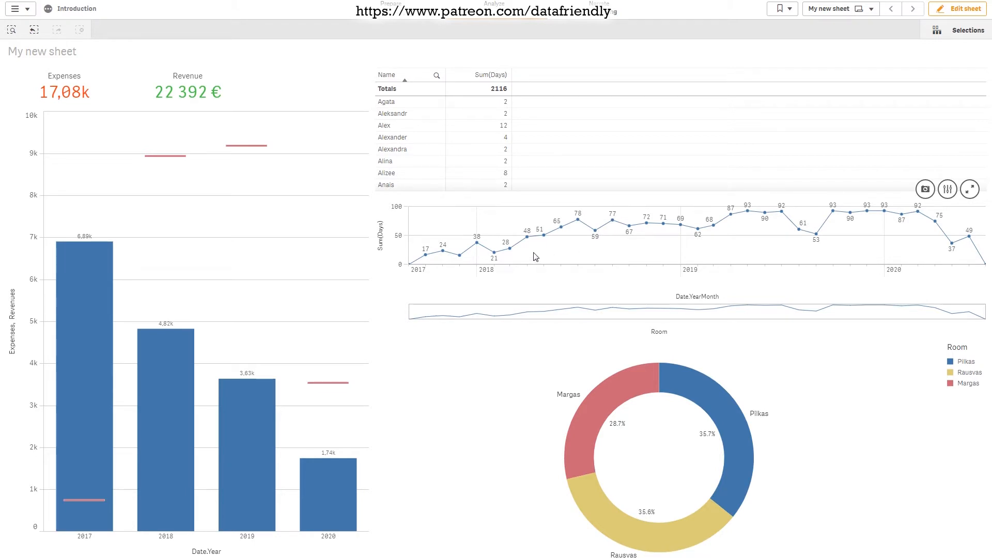
mouse_move(511, 268)
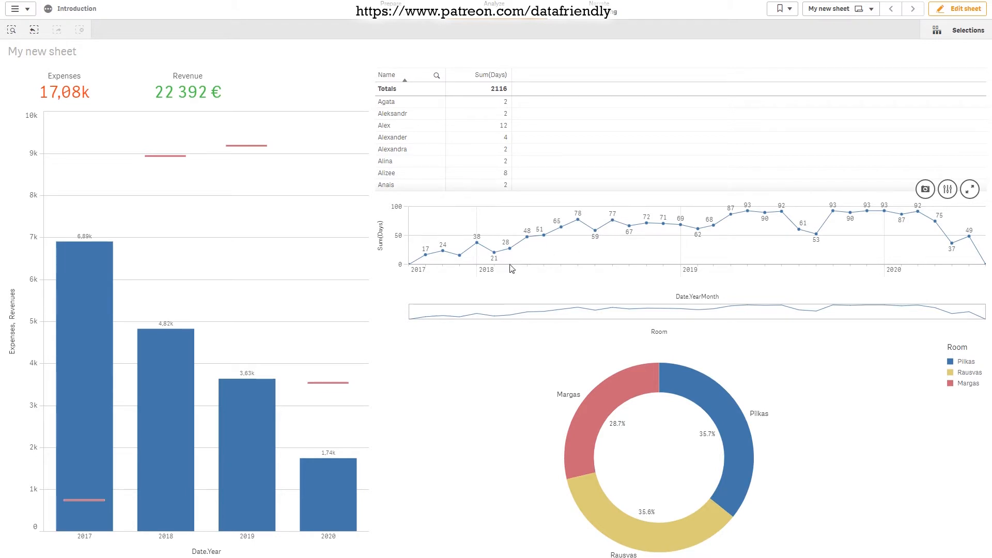
mouse_move(682, 278)
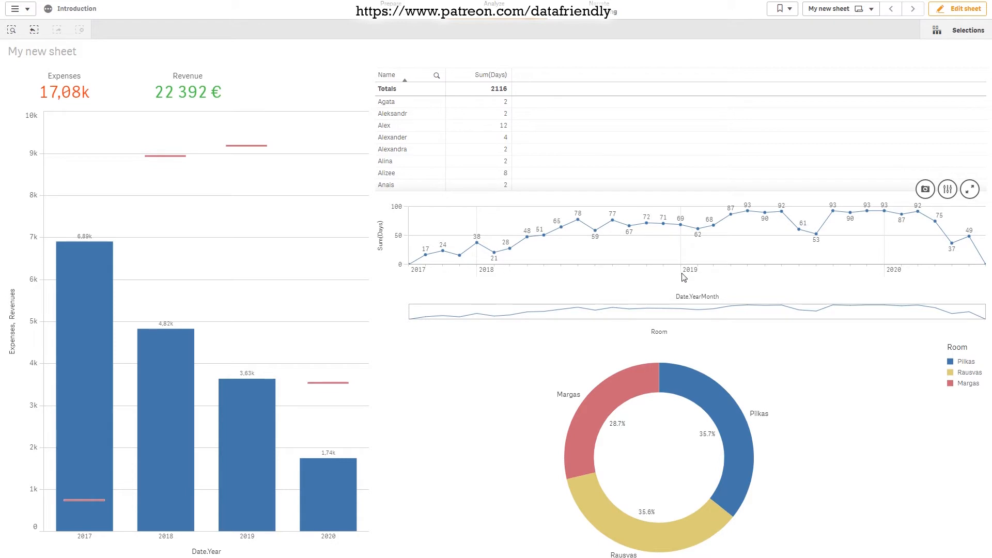
mouse_move(558, 274)
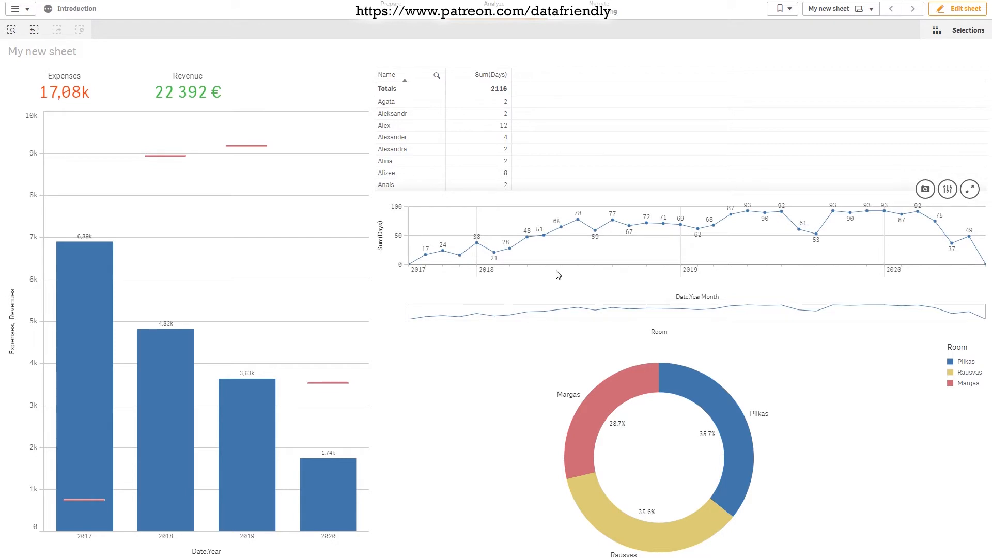
mouse_move(533, 247)
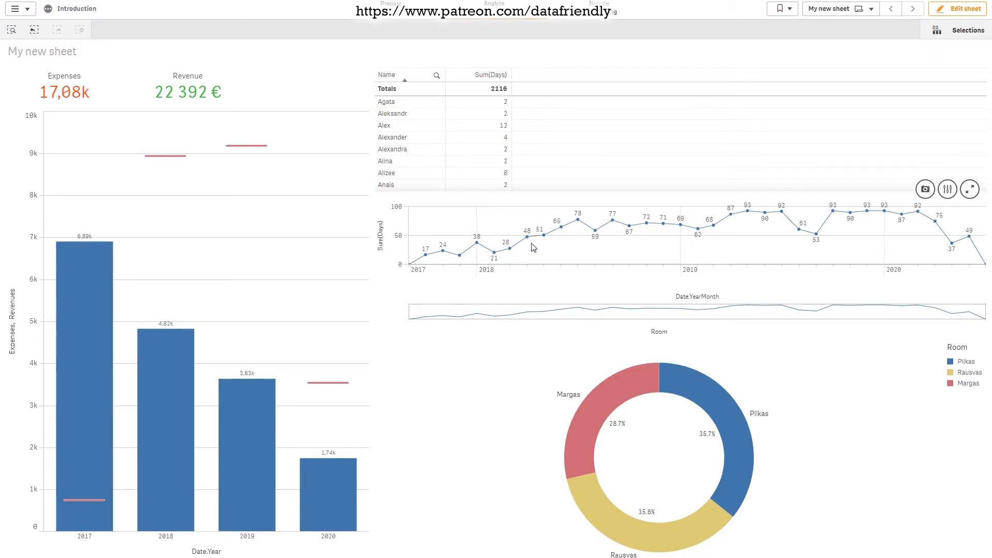
mouse_move(529, 243)
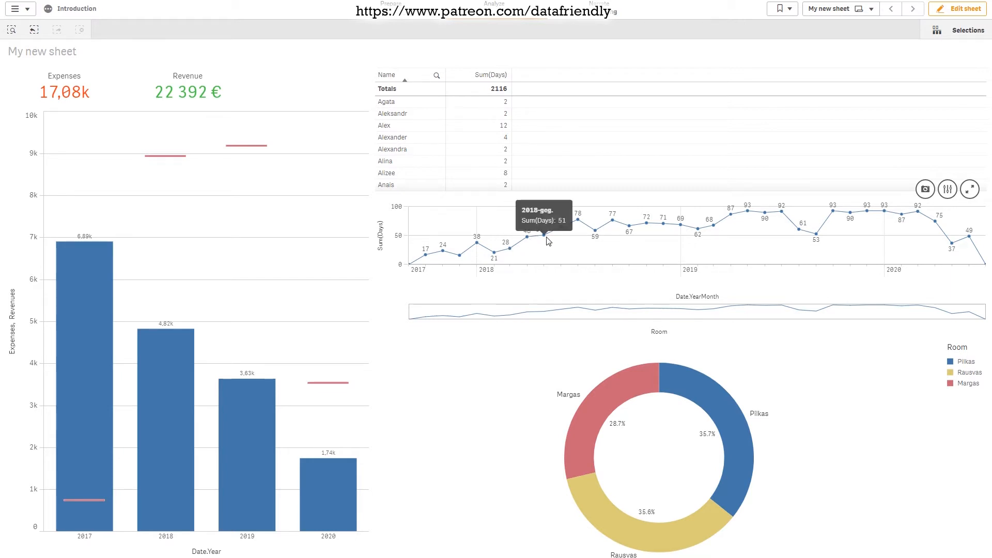
mouse_move(716, 412)
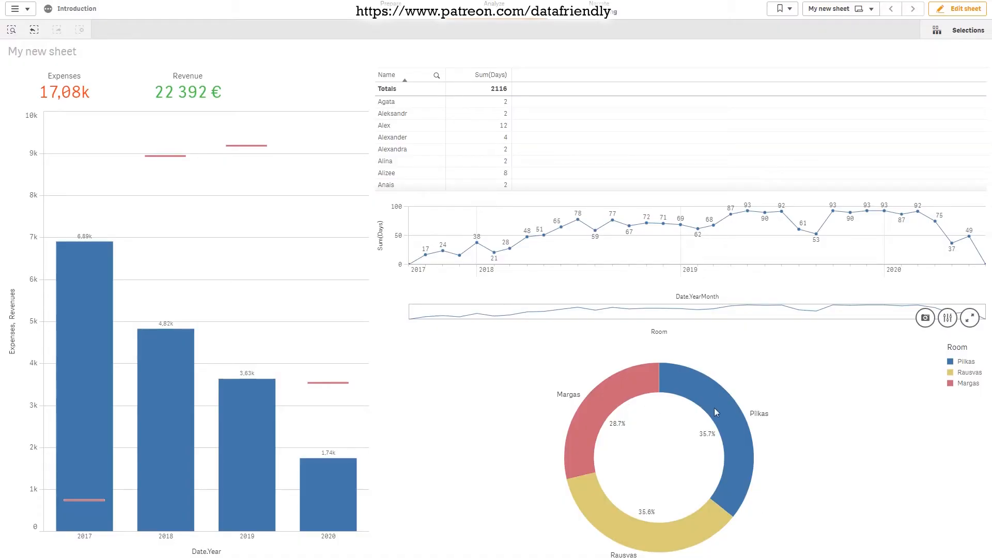
mouse_move(718, 414)
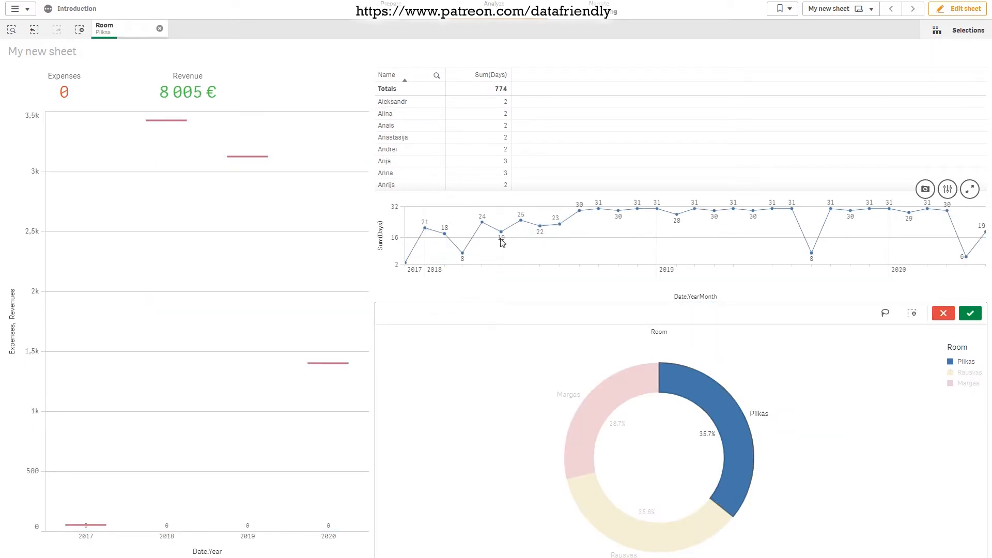
mouse_move(791, 211)
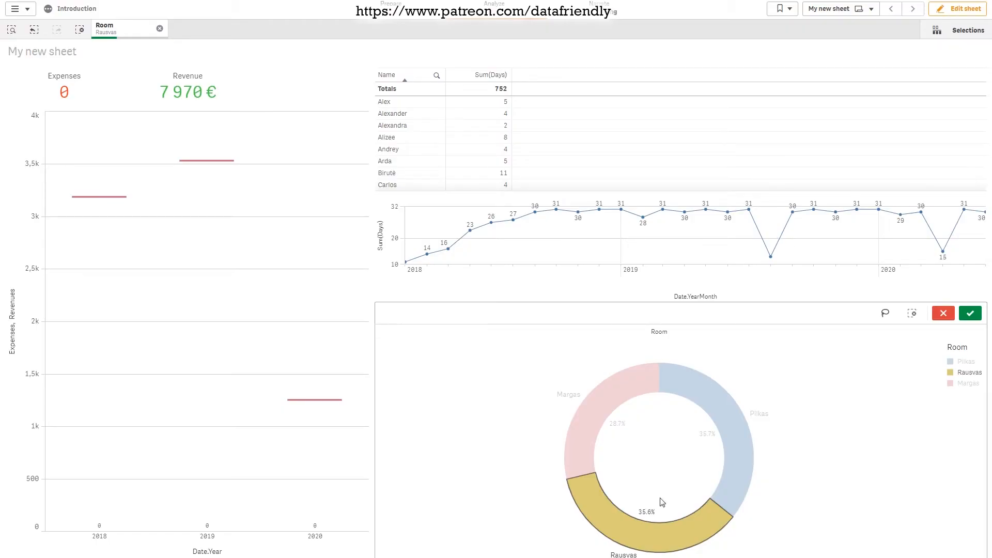
mouse_move(614, 519)
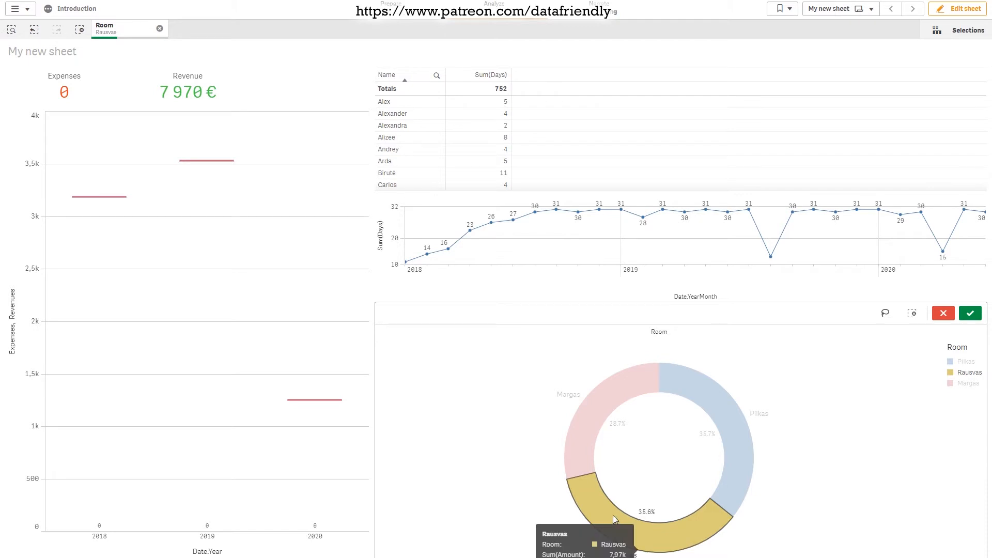